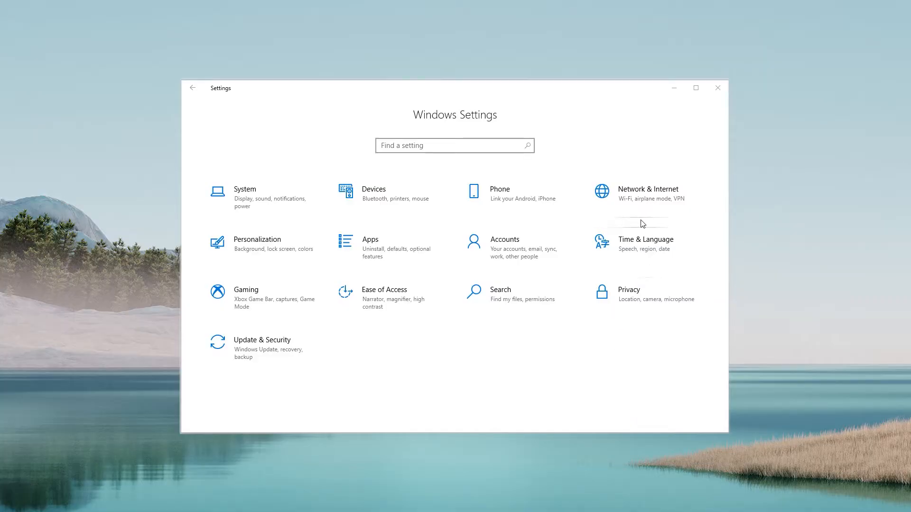
- Reach the Network Connections adapter list from Windows Settings' Network & Internet page
{"action": "left_click", "coordinate": [648, 188]}
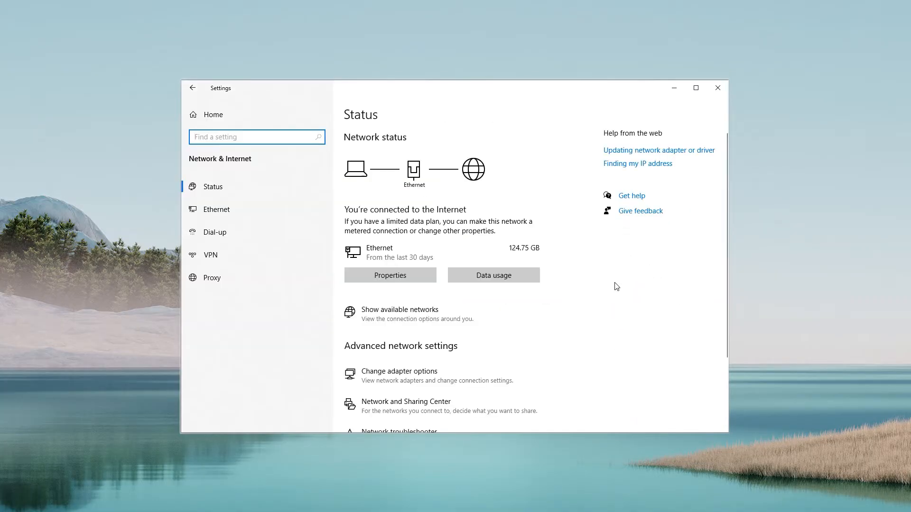
{"action": "mouse_move", "coordinate": [513, 364]}
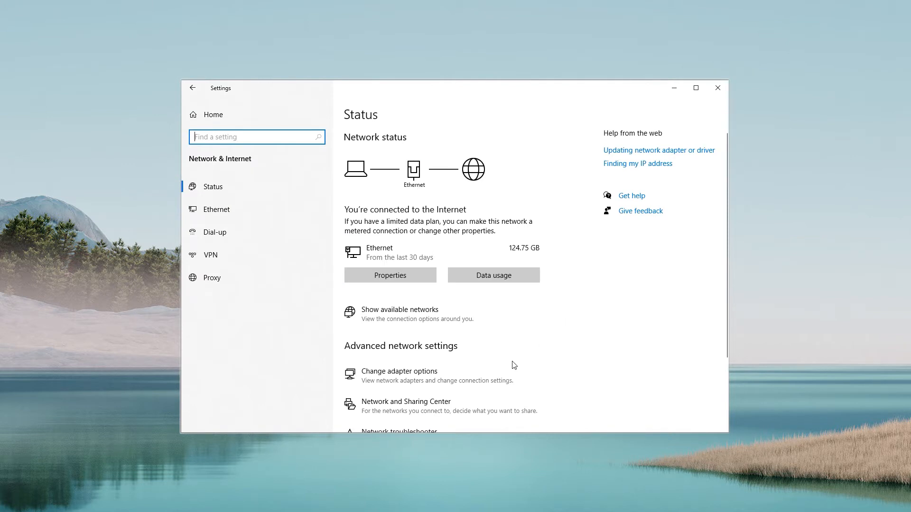
{"action": "mouse_move", "coordinate": [469, 380]}
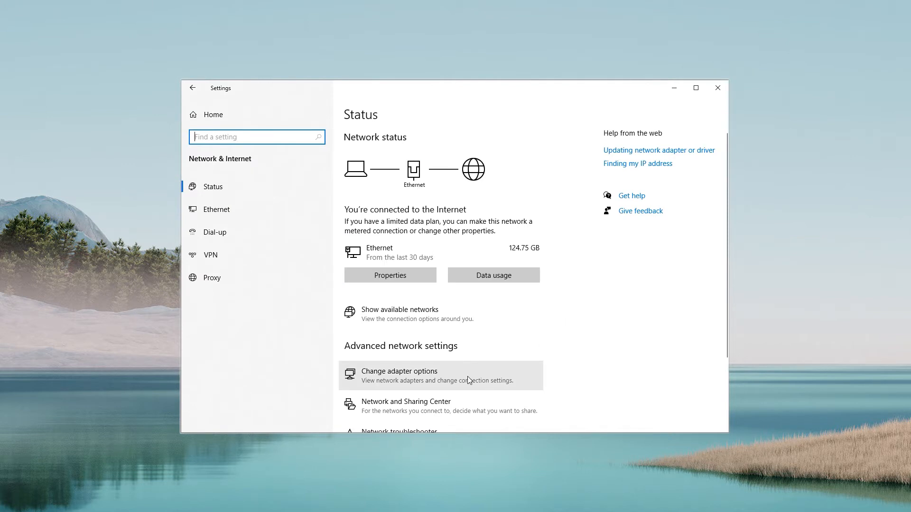
{"action": "left_click", "coordinate": [399, 370]}
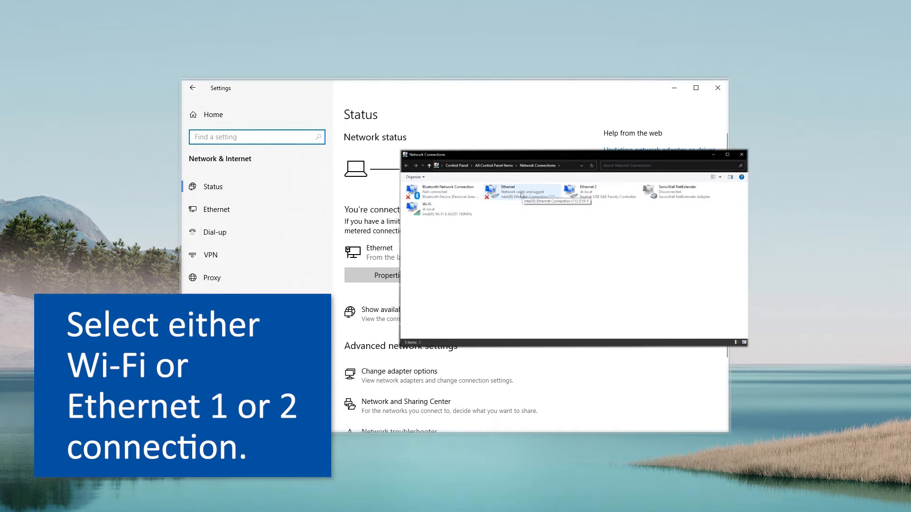
{"action": "mouse_move", "coordinate": [579, 198]}
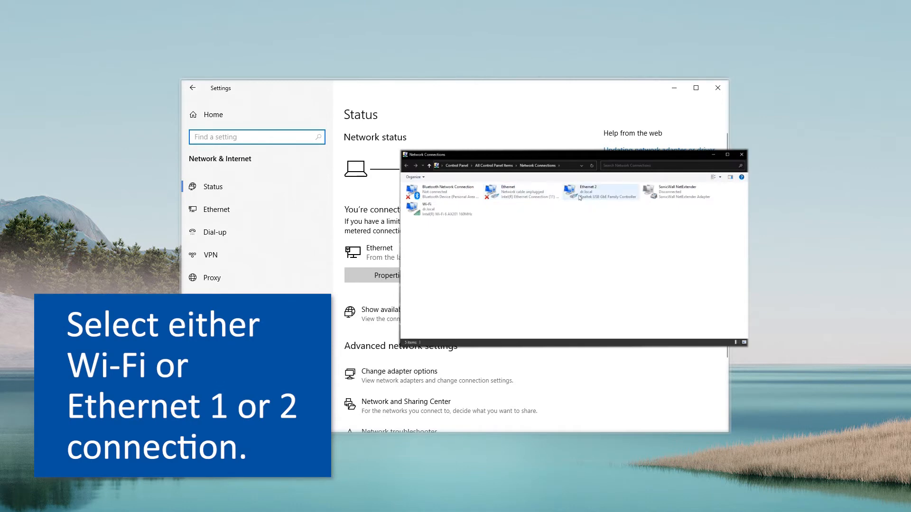
- View the Ethernet 2 adapter's status, confirming it is enabled with IPv4 connectivity
{"action": "double_click", "coordinate": [599, 191]}
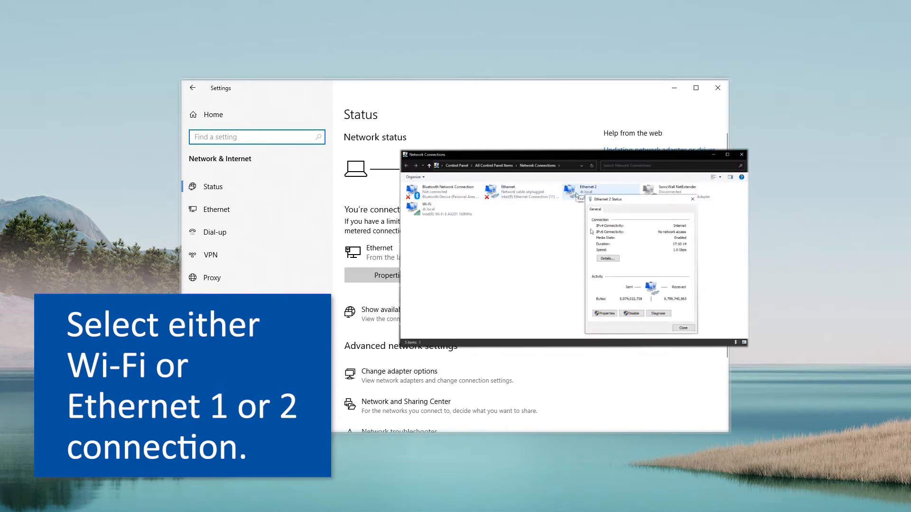
{"action": "left_click", "coordinate": [604, 313]}
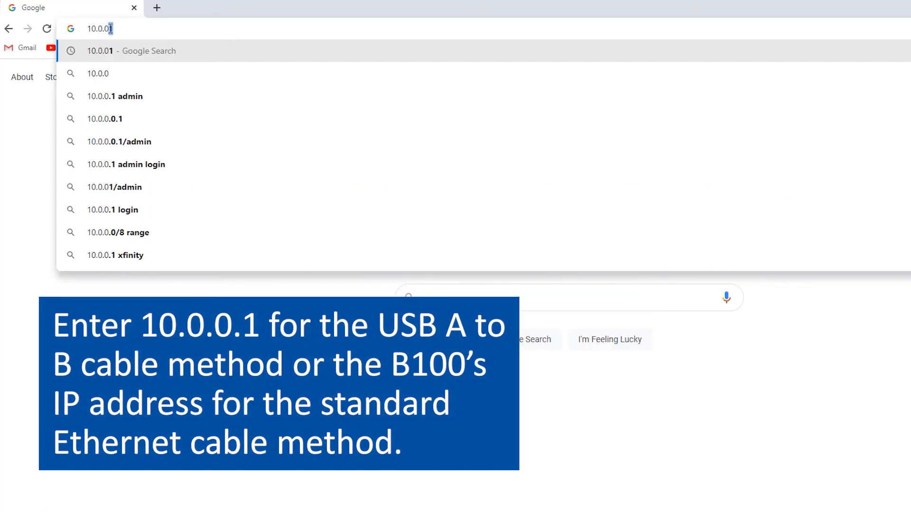
- Enter the monitor's 10.0.0 address and proceed past Chrome's certificate warning to its site
{"action": "type", "text": "1"}
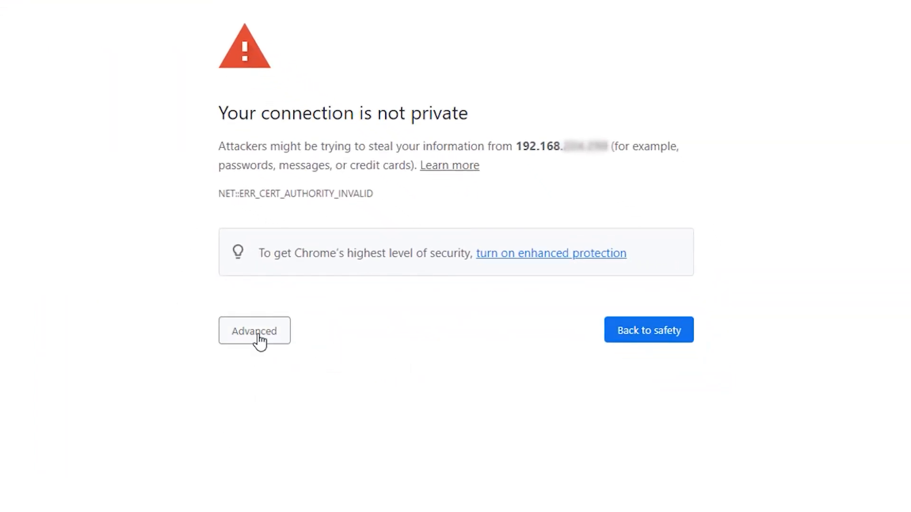
{"action": "left_click", "coordinate": [254, 330]}
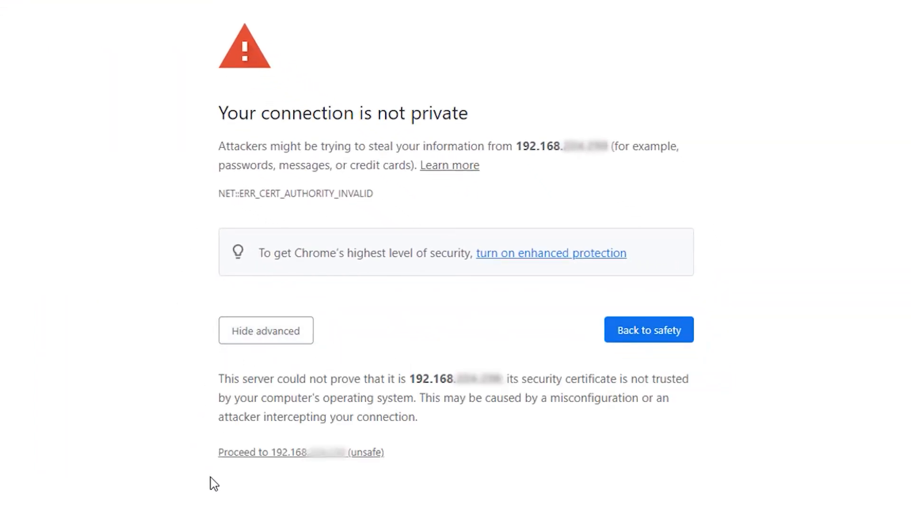
{"action": "mouse_move", "coordinate": [328, 459]}
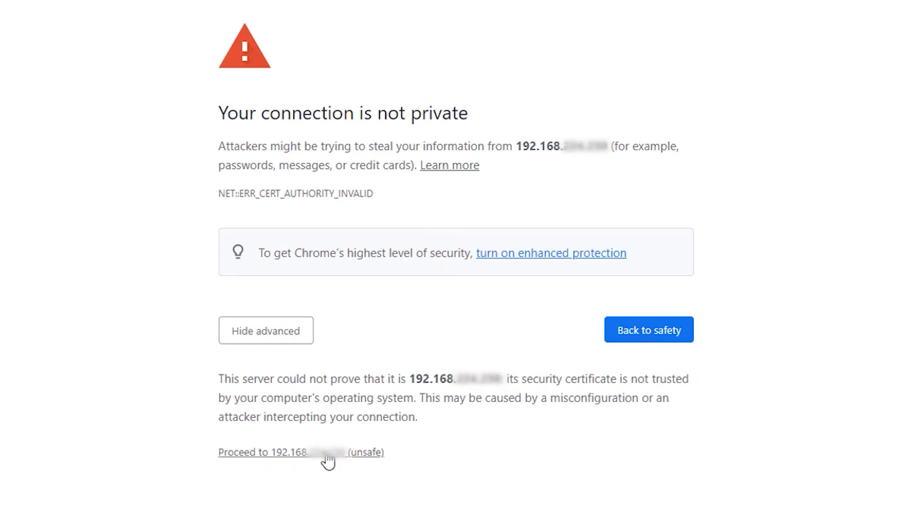
{"action": "left_click", "coordinate": [301, 451]}
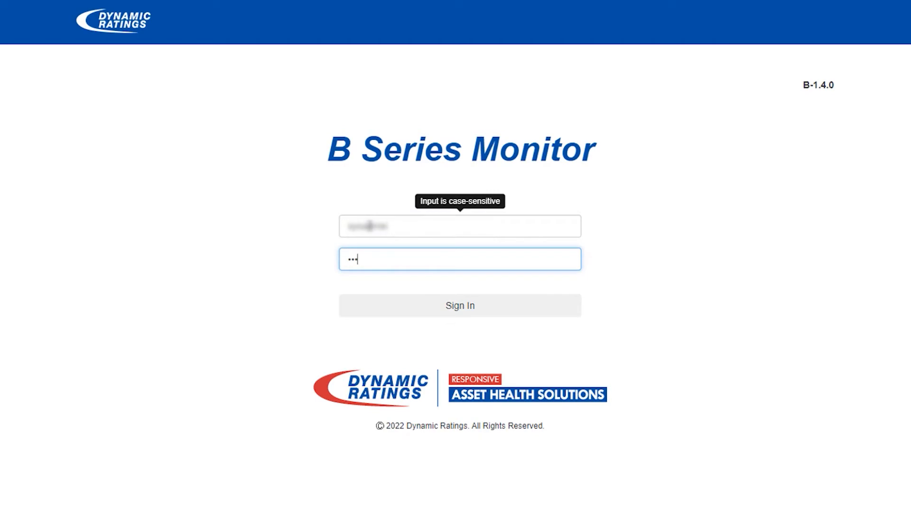
- Sign in to the B Series Monitor and reach its User Data Downloads page
{"action": "left_click", "coordinate": [459, 305]}
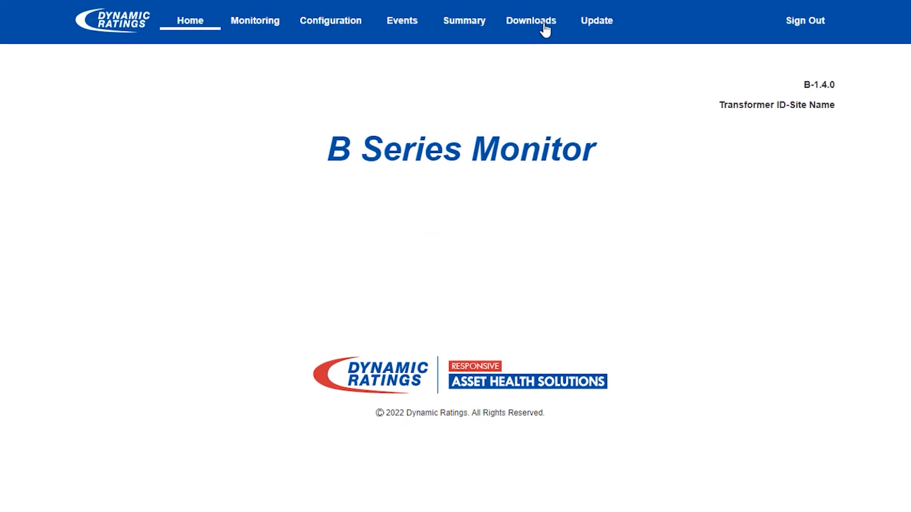
{"action": "left_click", "coordinate": [530, 19]}
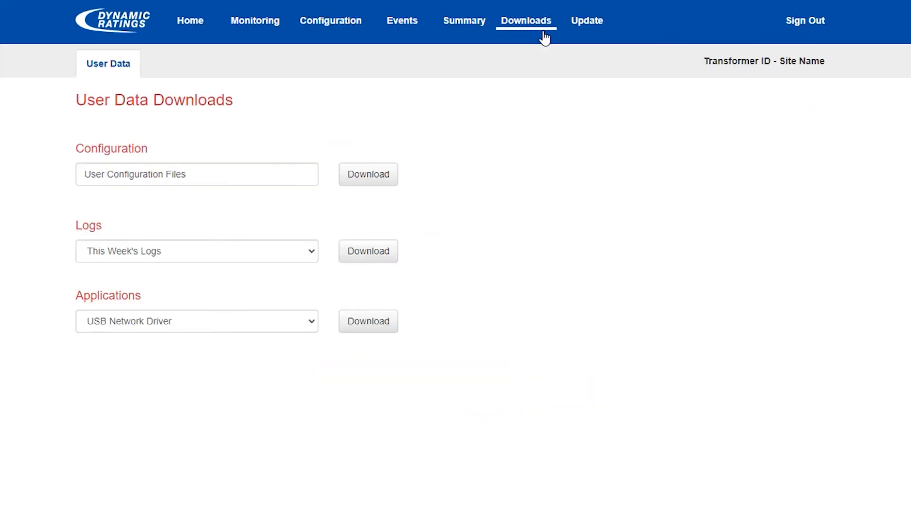
{"action": "mouse_move", "coordinate": [325, 208]}
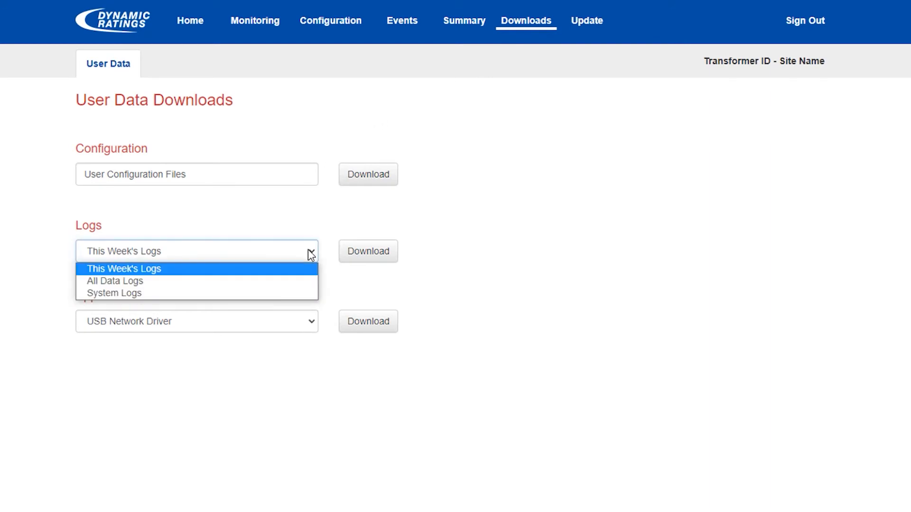
{"action": "mouse_move", "coordinate": [306, 294]}
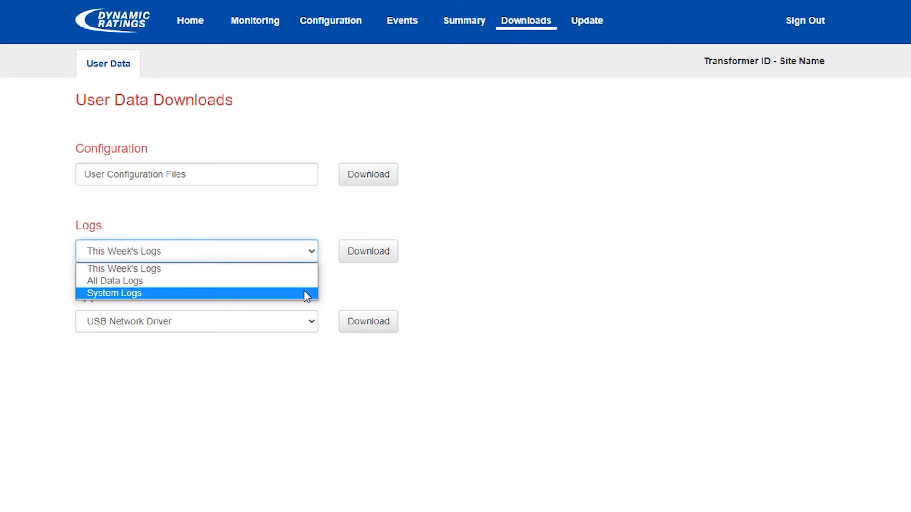
{"action": "mouse_move", "coordinate": [305, 286]}
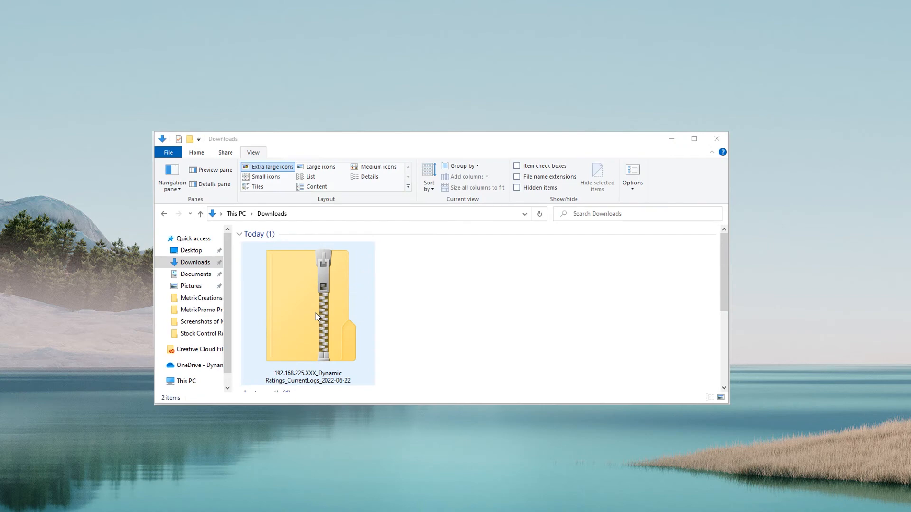
- Browse into the downloaded CurrentLogs ZIP's User folder listing the datalog, event and job files
{"action": "double_click", "coordinate": [309, 302]}
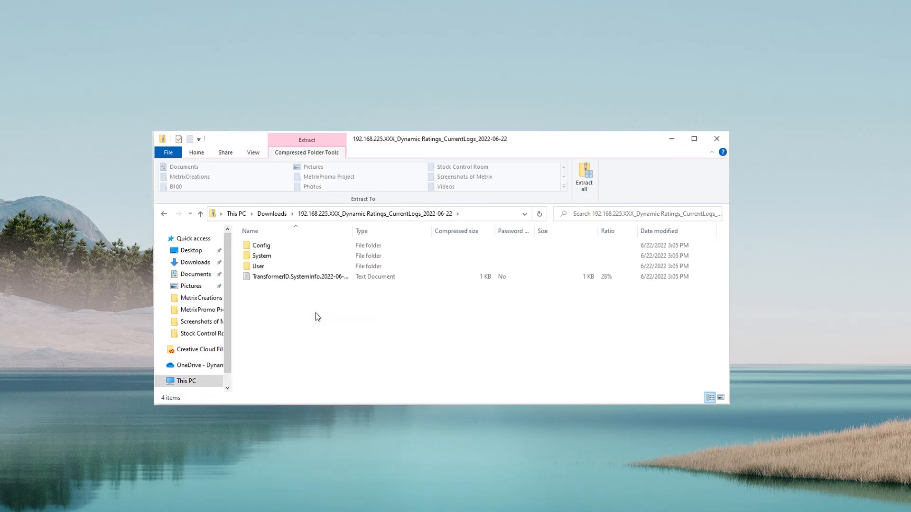
{"action": "double_click", "coordinate": [257, 266]}
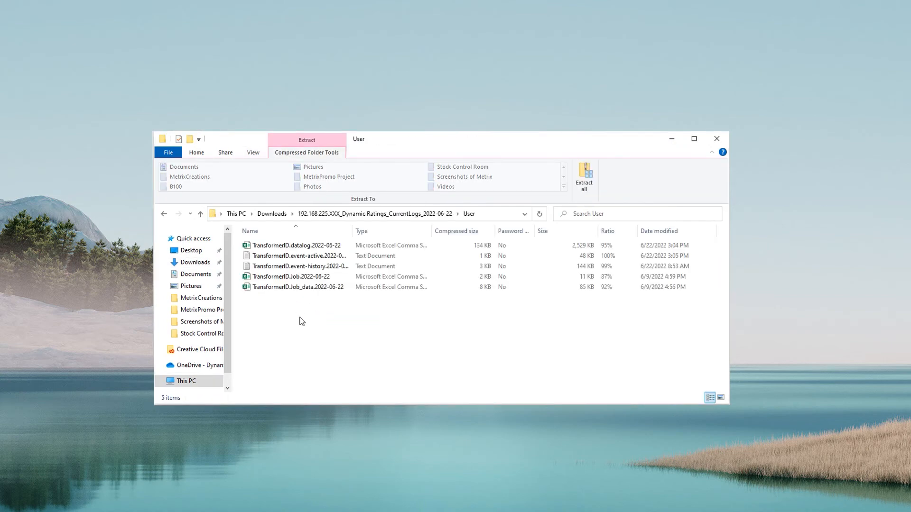